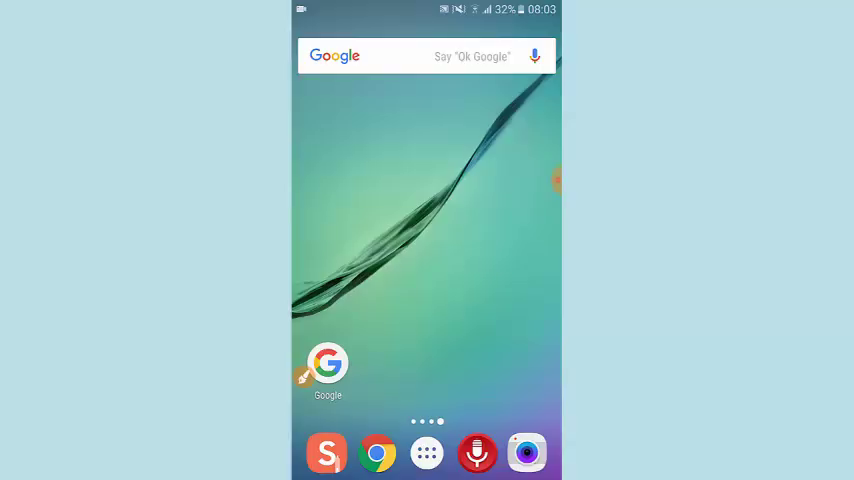
# Launch the Play Store from the app drawer and pick Gboard from recent searches
pyautogui.click(426, 453)
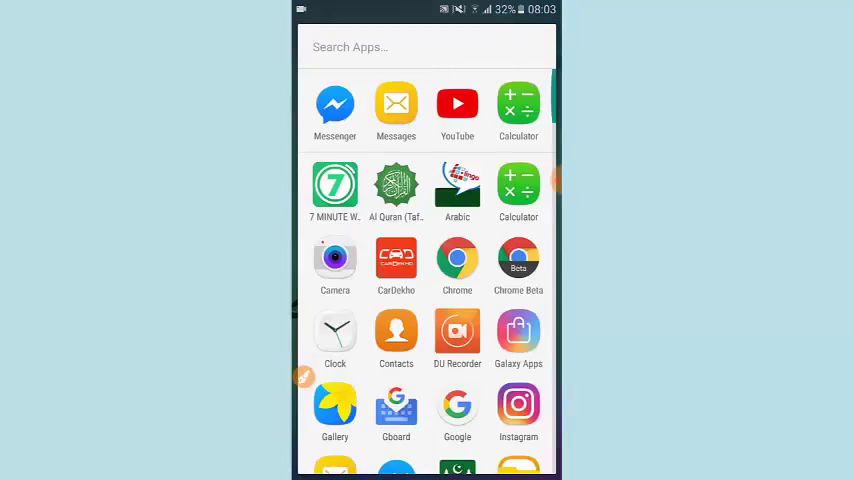
pyautogui.scroll(-3)
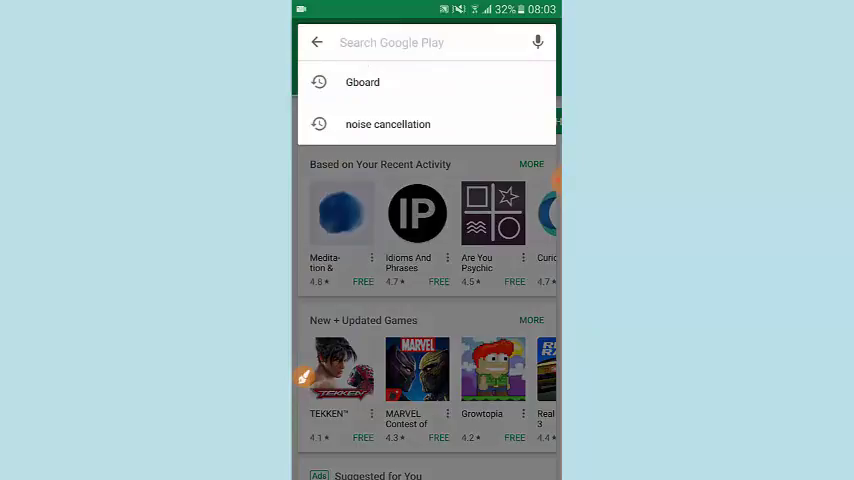
pyautogui.click(362, 82)
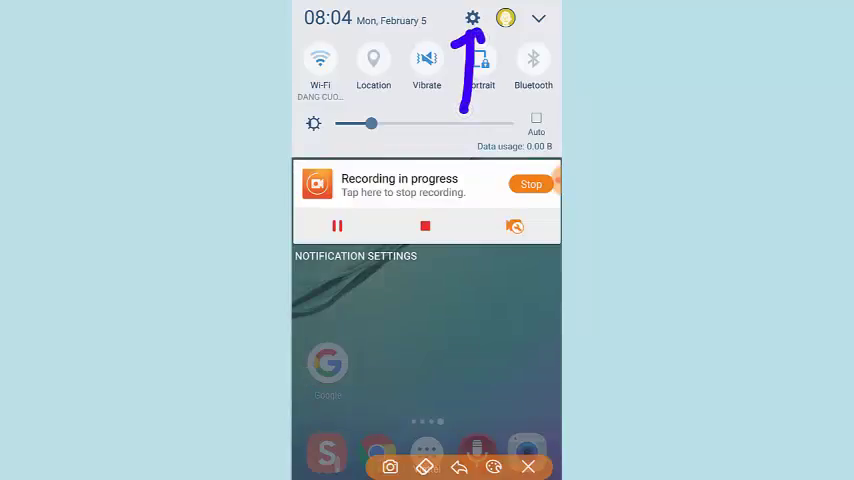
# From the quick settings gear, reach Language and input and choose Gboard as default keyboard
pyautogui.click(472, 18)
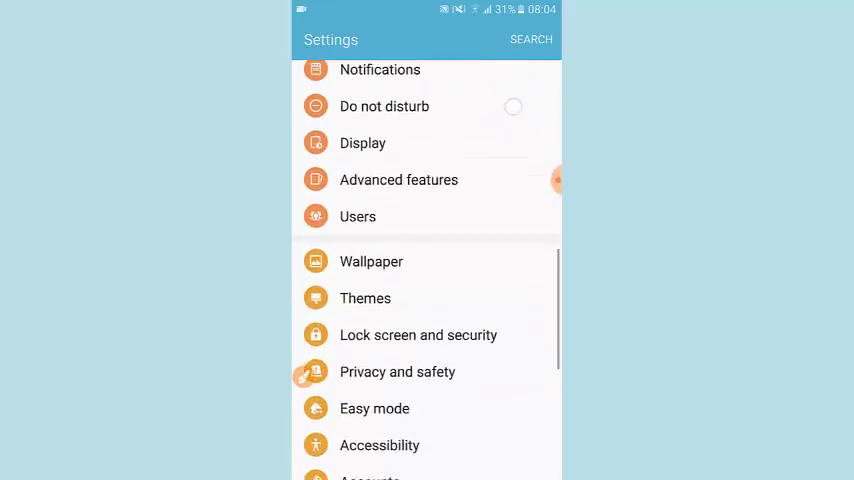
pyautogui.scroll(-3)
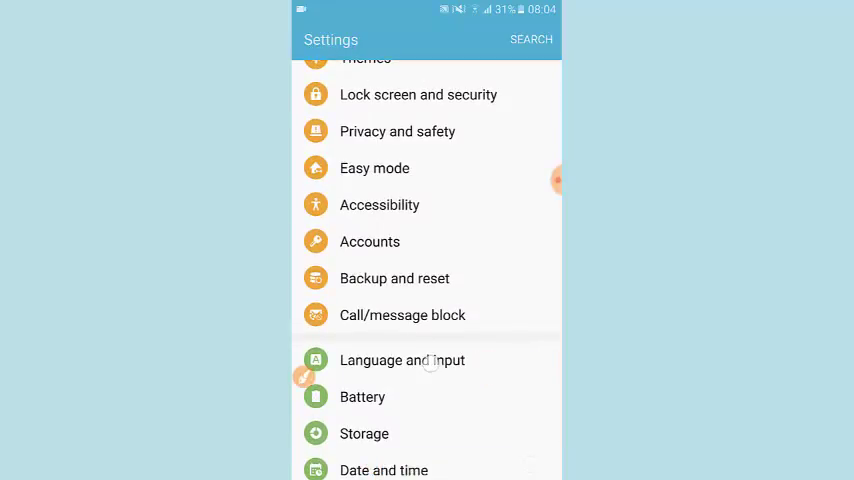
pyautogui.click(402, 360)
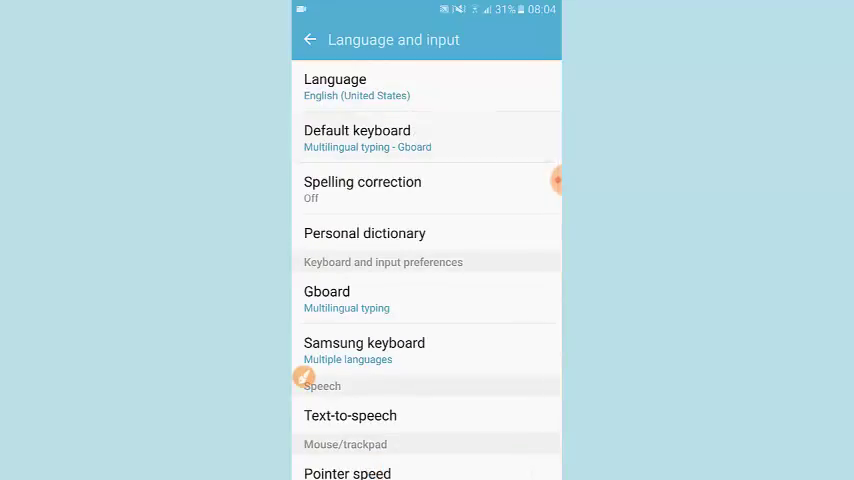
pyautogui.click(357, 138)
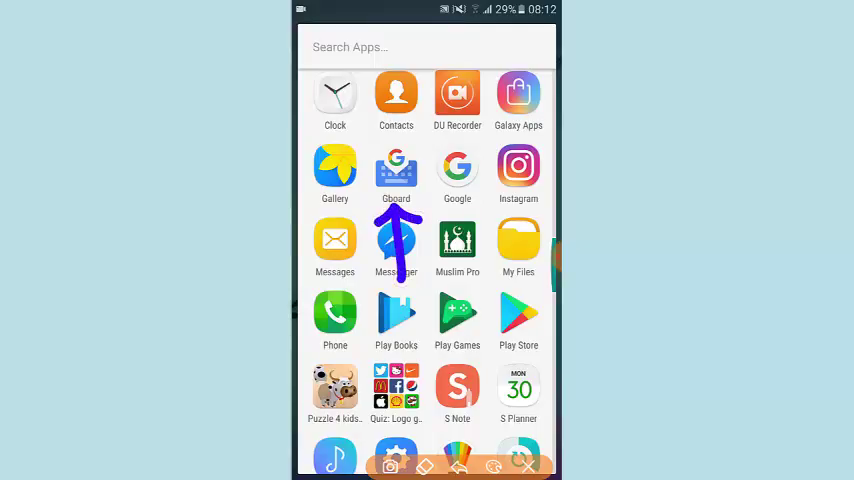
# Launch the Gboard app and go to its Theme page
pyautogui.click(396, 165)
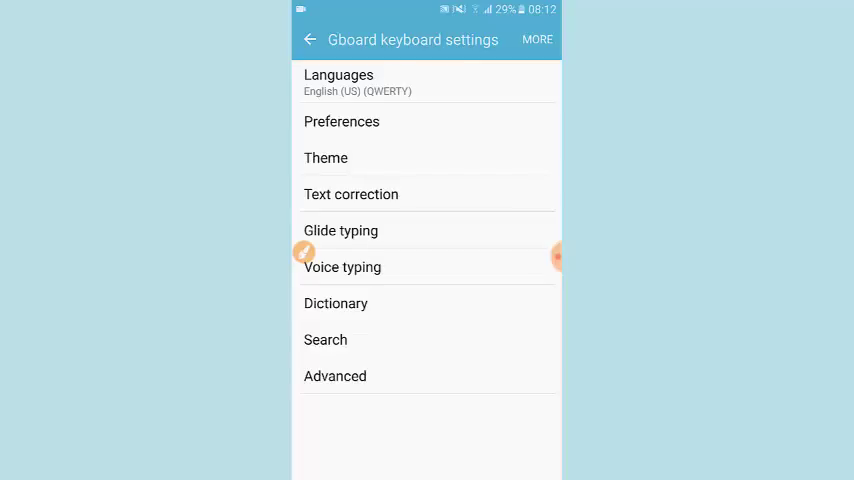
pyautogui.moveTo(393, 155); pyautogui.dragTo(475, 150)
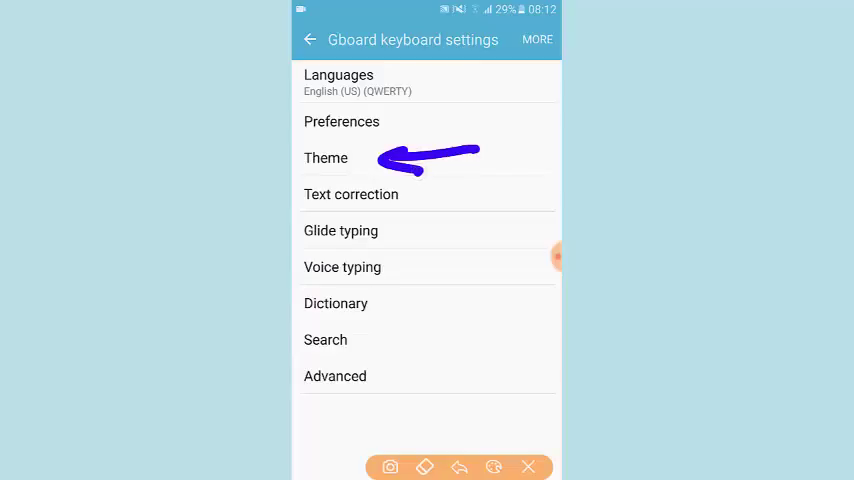
pyautogui.click(326, 158)
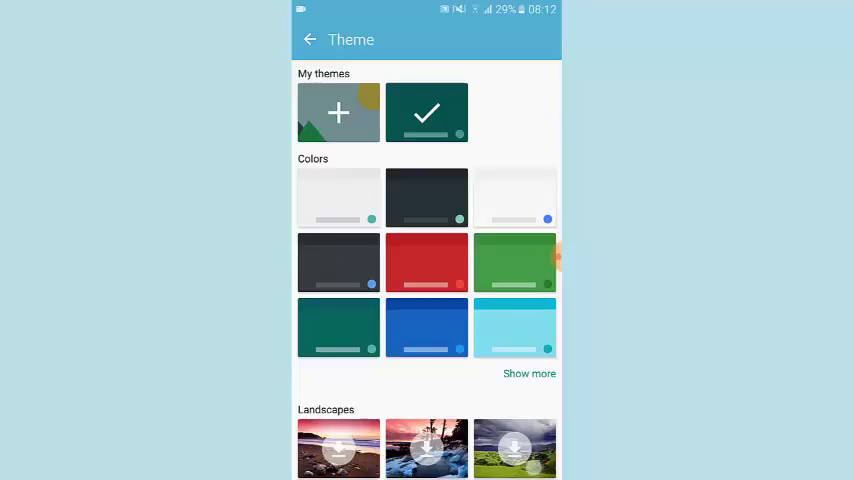
# Browse the color and landscape themes and apply the teal green Colors theme
pyautogui.scroll(-3)
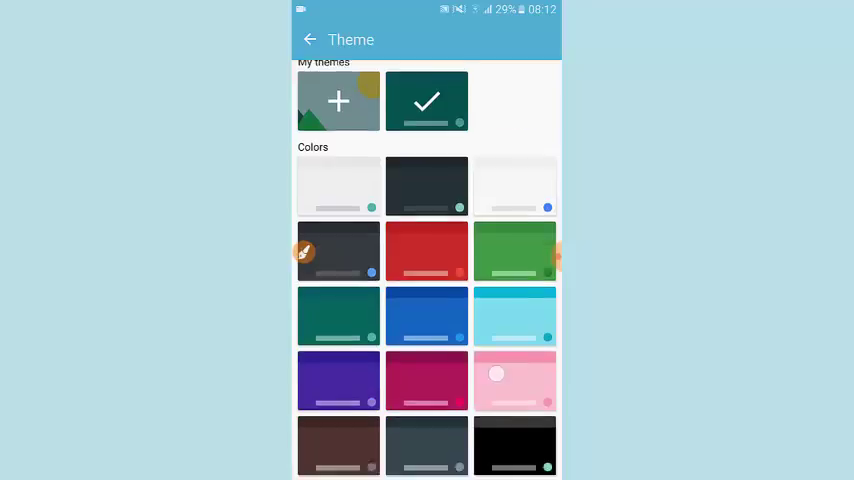
pyautogui.scroll(-3)
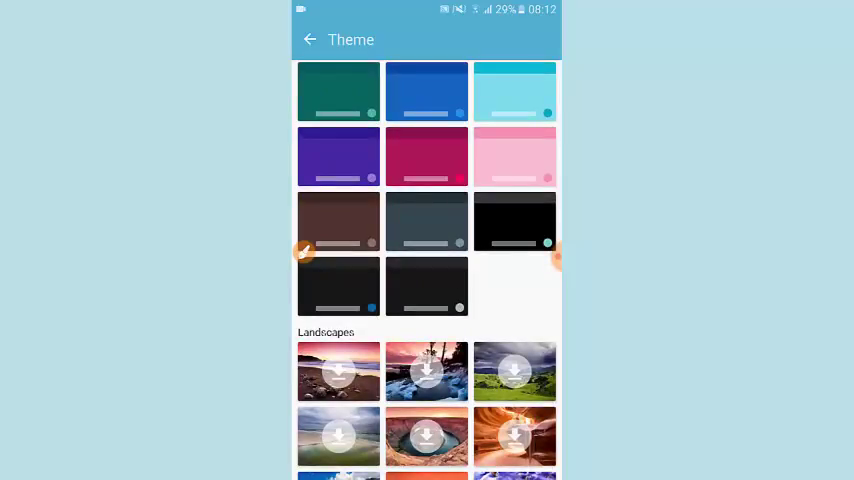
pyautogui.scroll(-3)
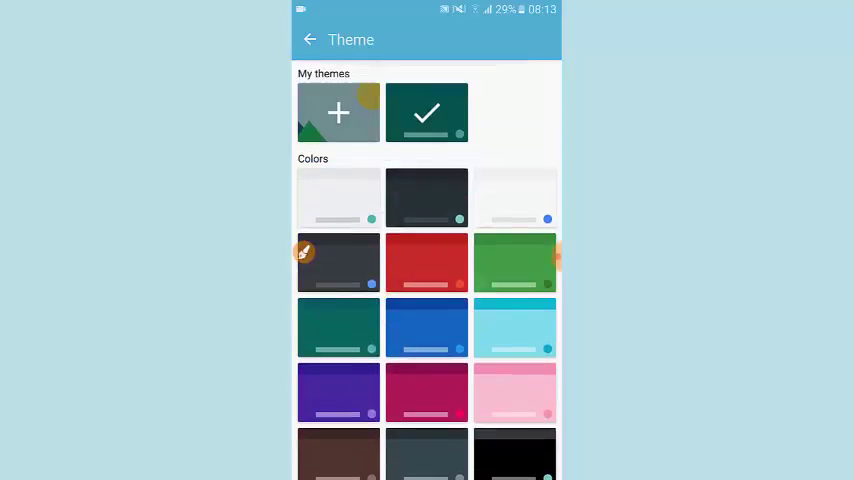
pyautogui.click(310, 40)
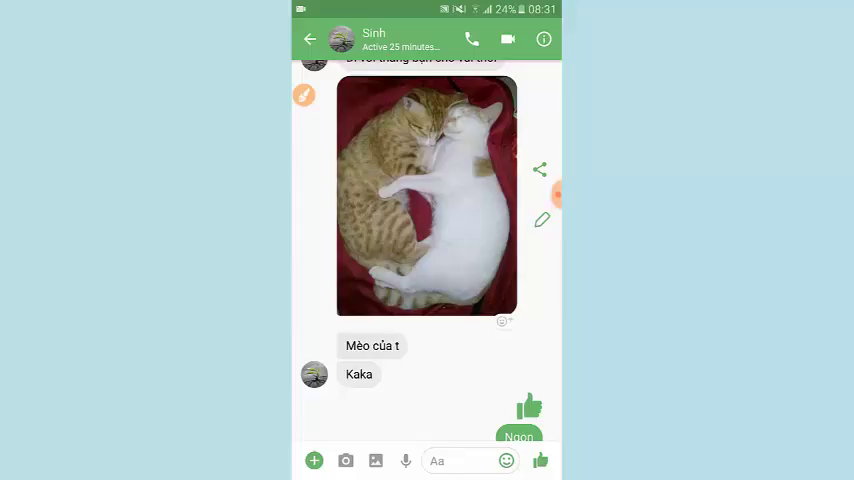
# Activate the Messenger message field and write 'Awesome' on the teal green keyboard
pyautogui.click(450, 460)
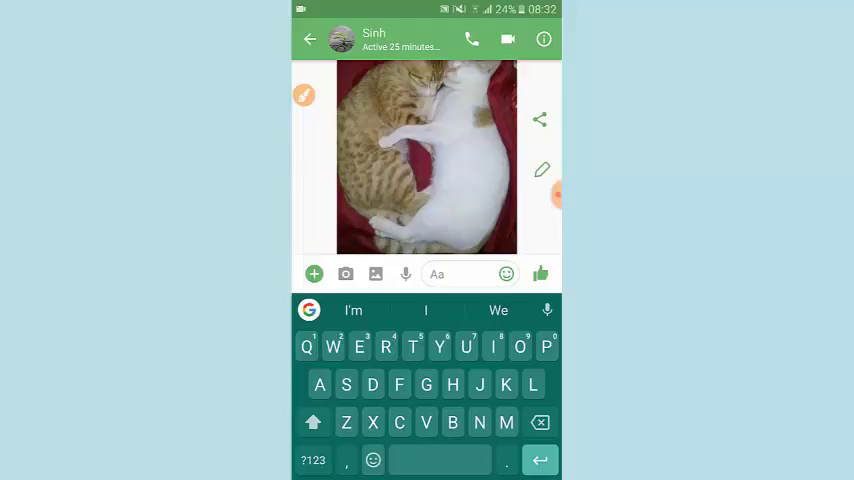
pyautogui.write('Awesome')
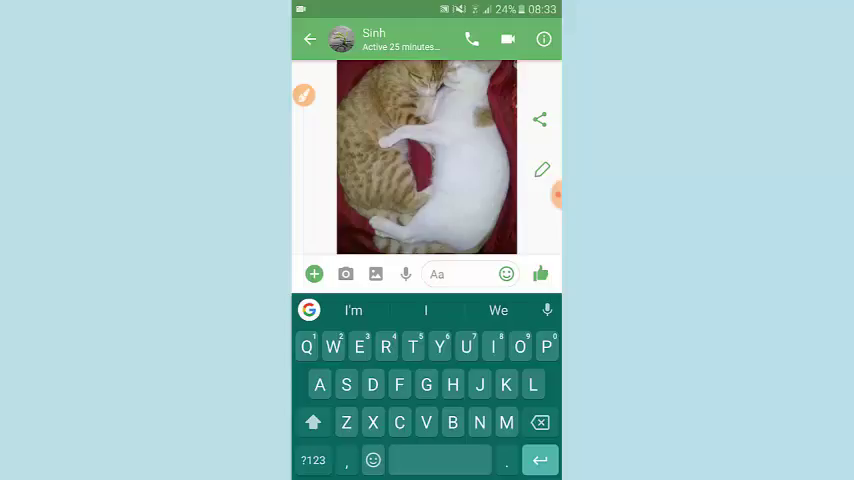
# Bring up Gboard's emoji/GIF panel and move from the GIF collection to the emoji collection
pyautogui.click(437, 274)
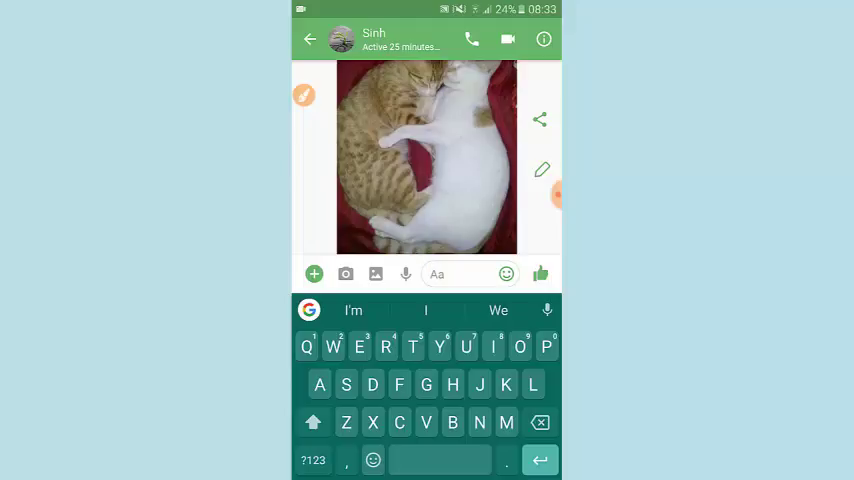
pyautogui.click(440, 274)
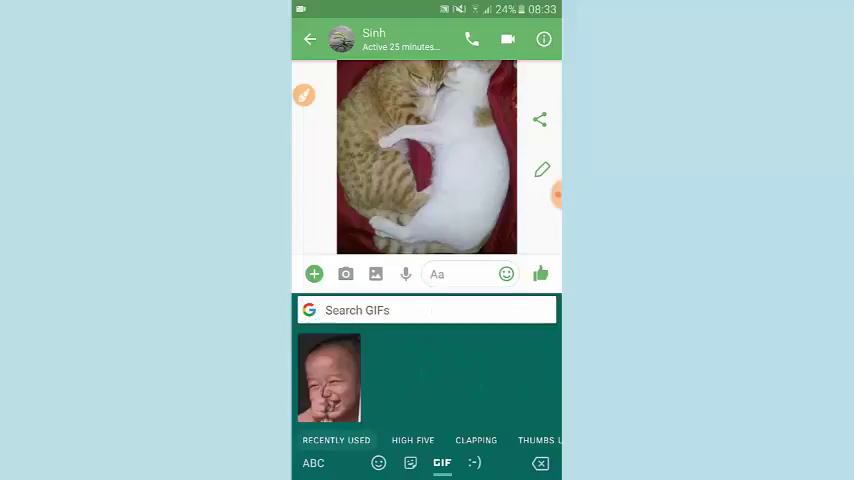
pyautogui.click(378, 462)
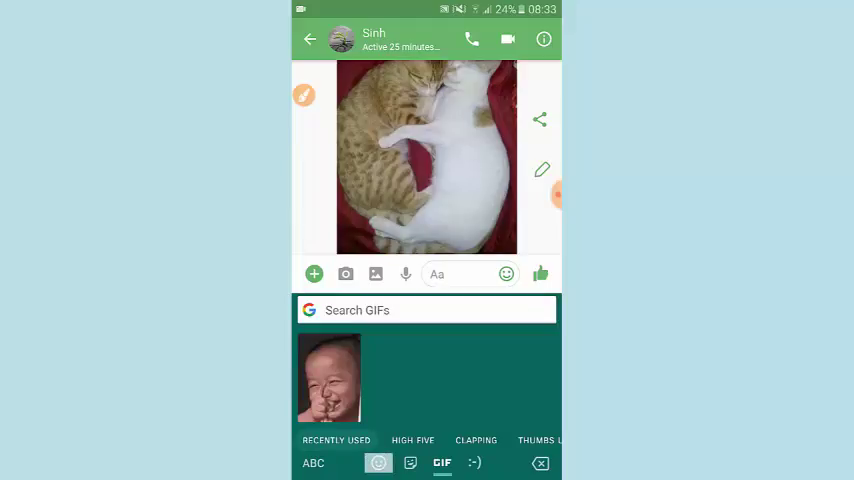
pyautogui.click(378, 462)
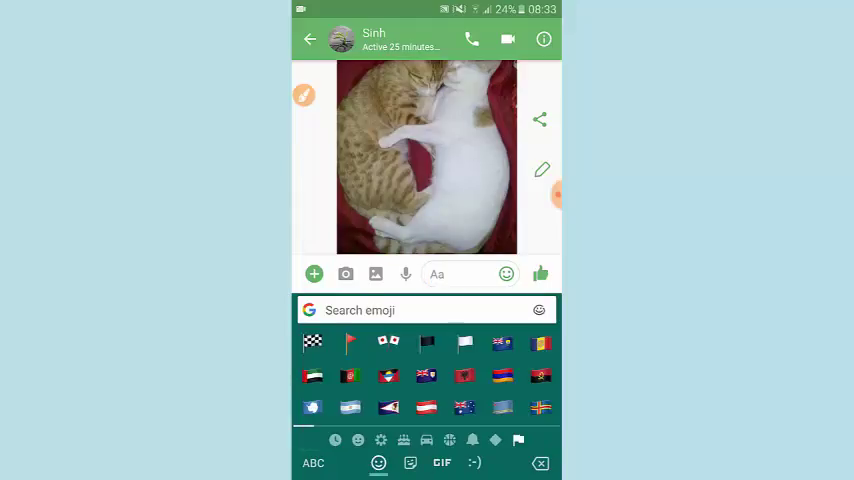
# Switch between the smiley face and flag emoji categories, ending back on smileys
pyautogui.click(357, 440)
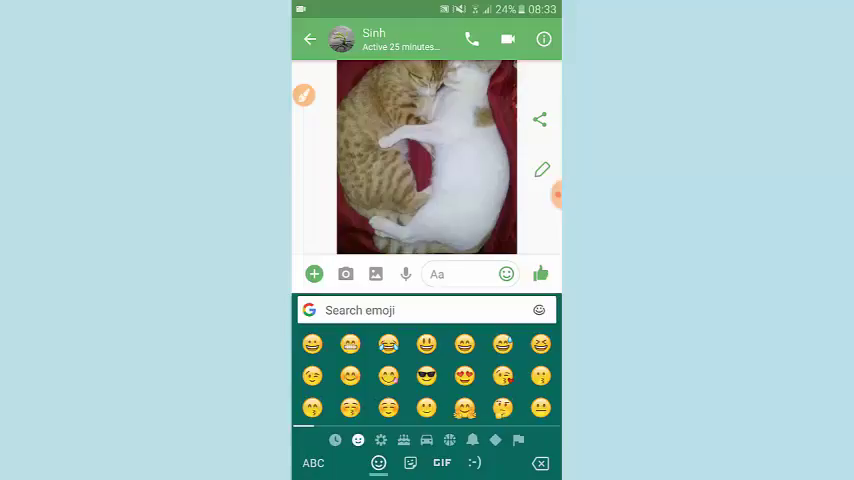
pyautogui.click(403, 440)
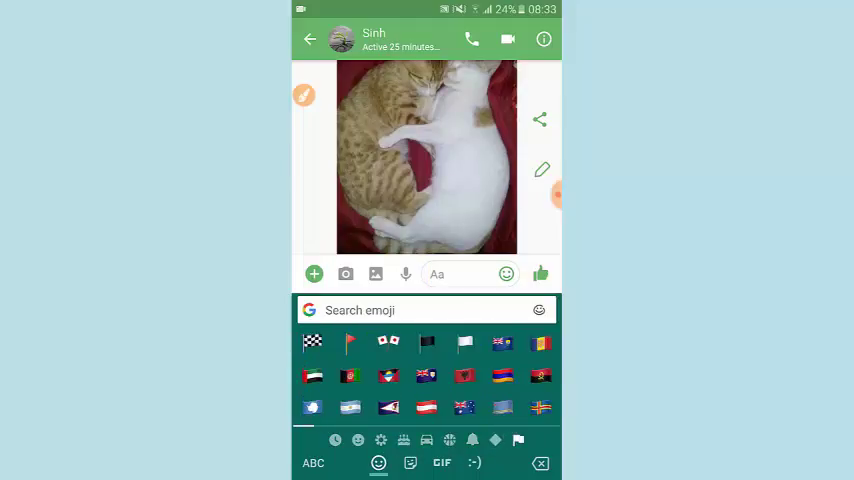
pyautogui.click(357, 440)
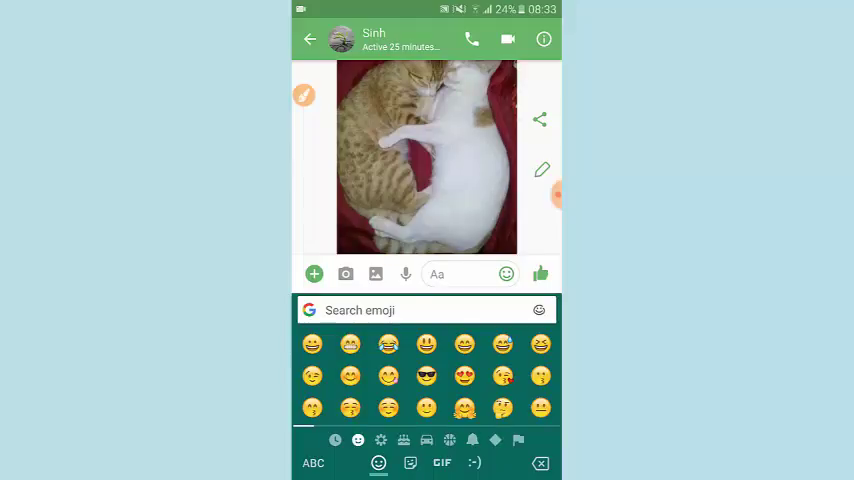
pyautogui.click(400, 310)
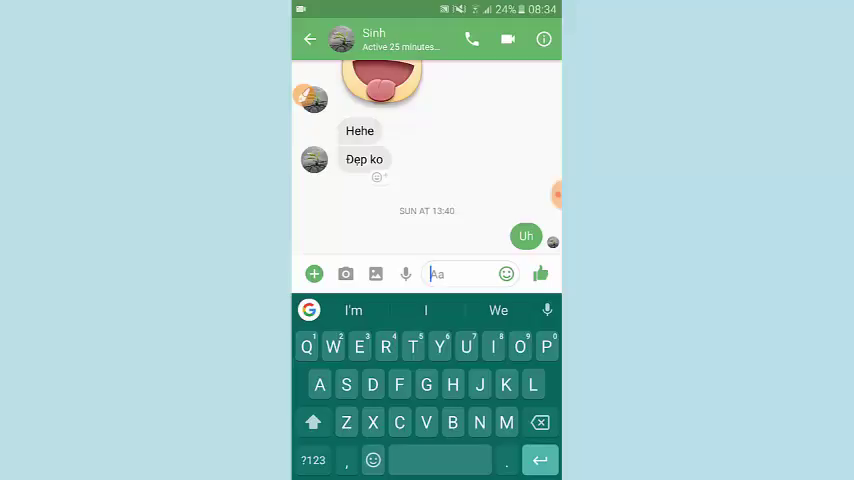
# Write 'Cat' and send the suggested cat emoji
pyautogui.write('Cat')
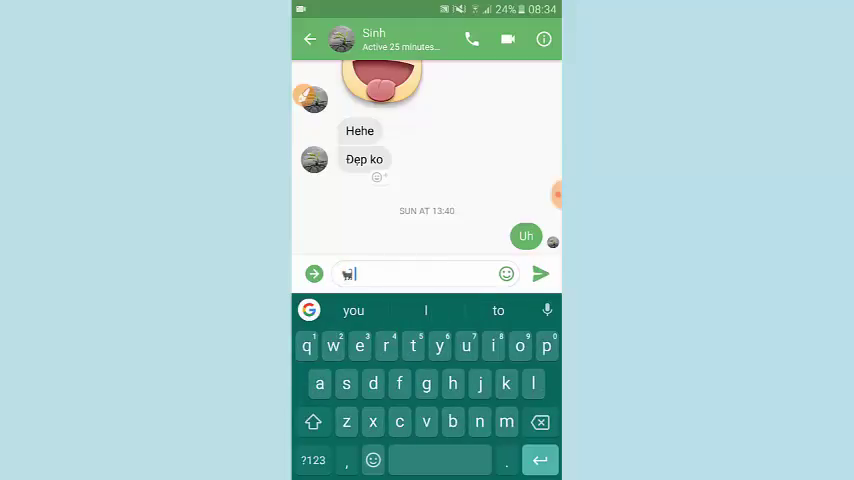
pyautogui.click(540, 273)
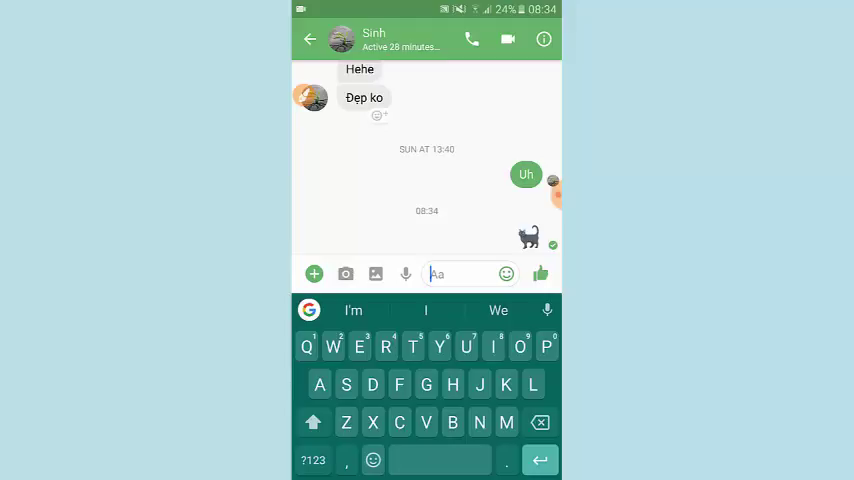
# Write 'Cow', replace it with the suggested cow emoji and send it
pyautogui.write('Cow')
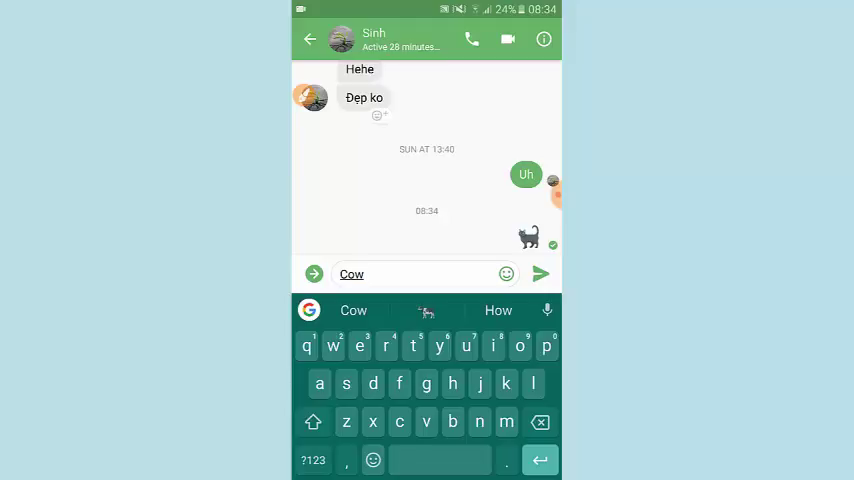
pyautogui.click(426, 310)
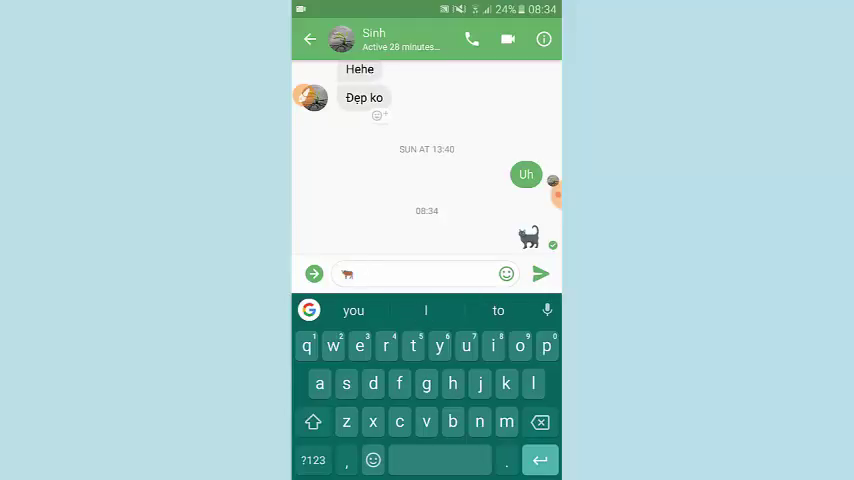
pyautogui.click(539, 273)
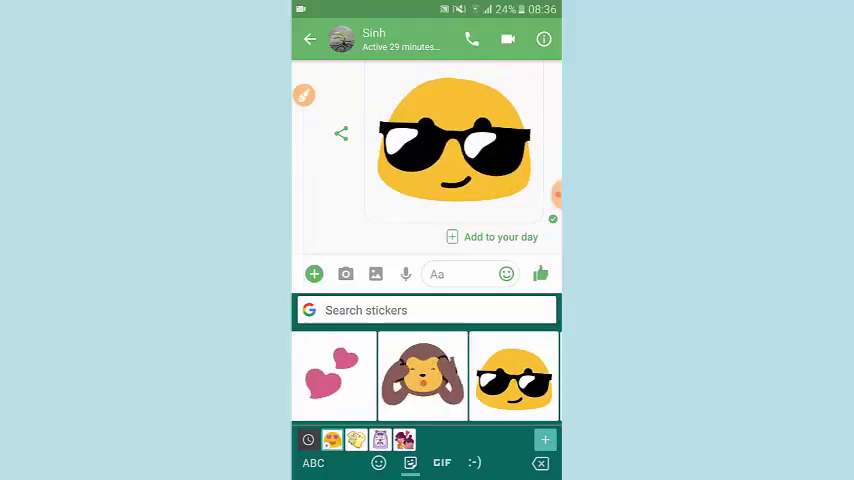
# Send the smiley-with-sunglasses sticker into the conversation
pyautogui.click(441, 462)
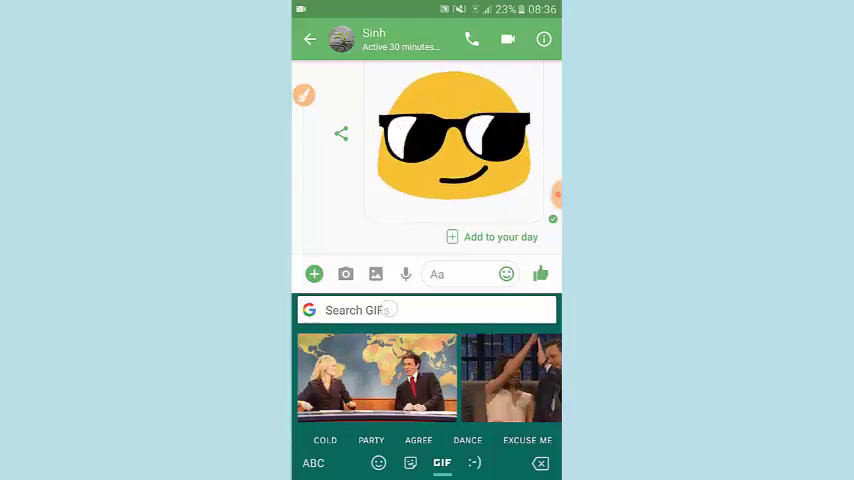
# Search Gboard GIFs for 'happy' (correcting 'gappy') and pick the happy birthday suggestion
pyautogui.click(426, 310)
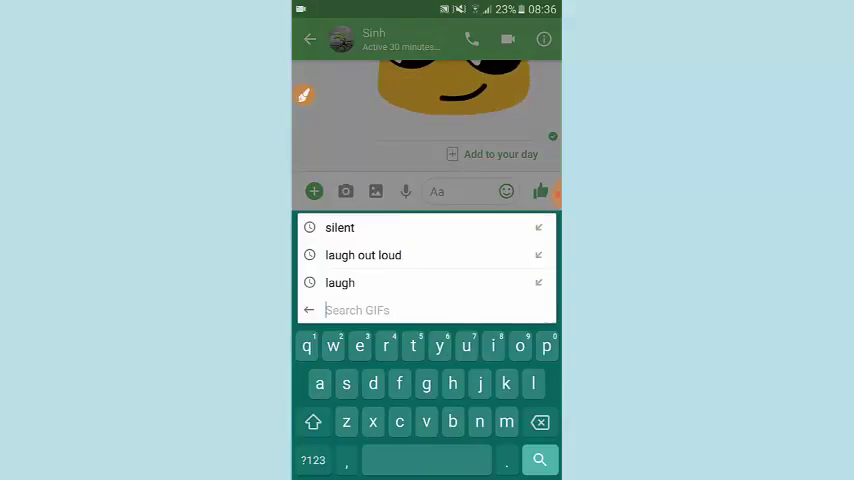
pyautogui.write('gappy')
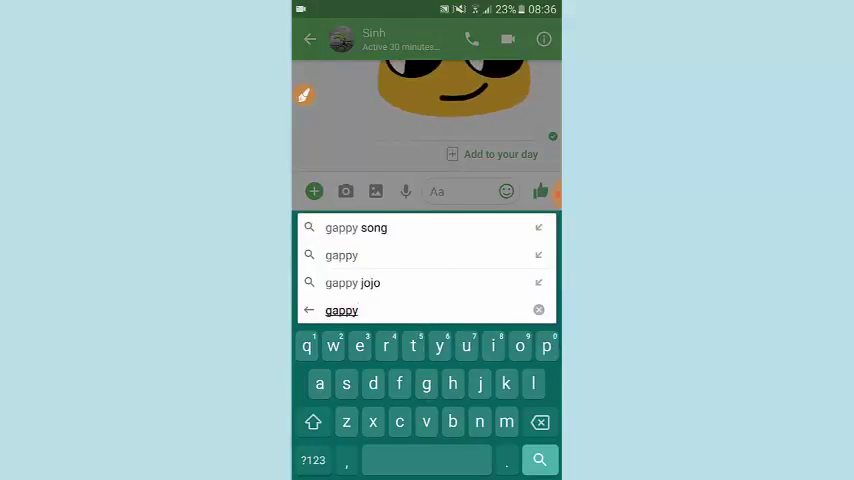
pyautogui.write('happy')
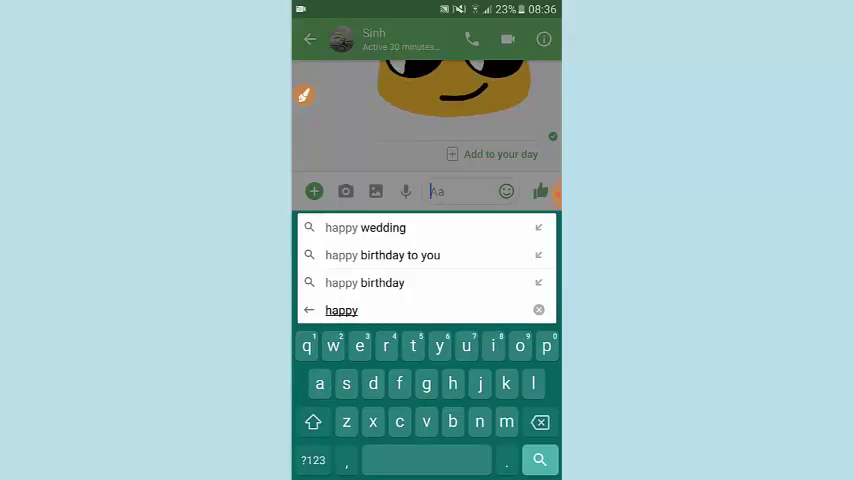
pyautogui.click(364, 282)
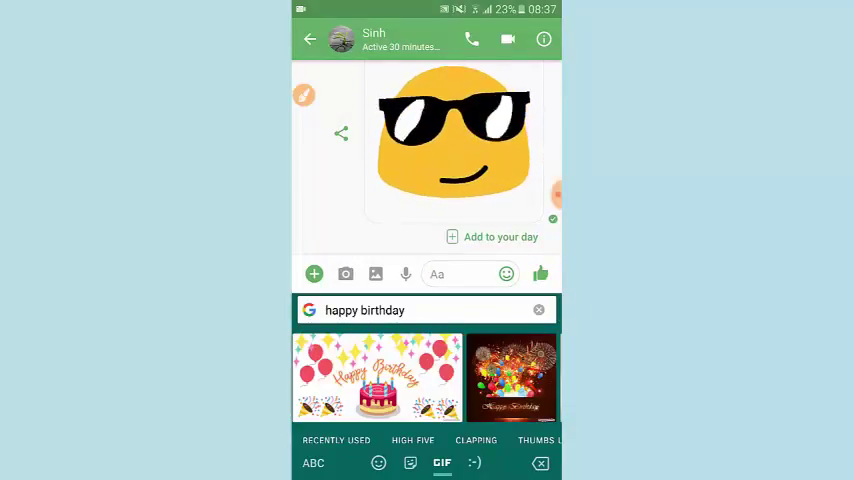
# Begin a new GIF search for 'crying'
pyautogui.click(420, 310)
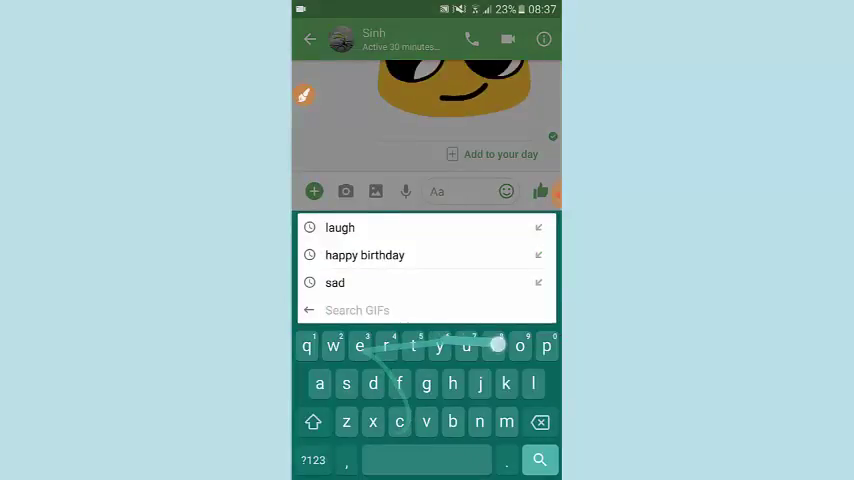
pyautogui.write('crying')
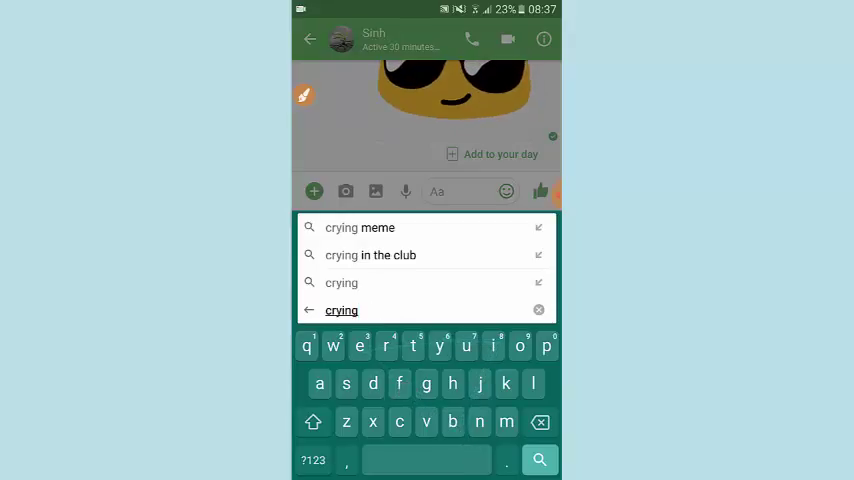